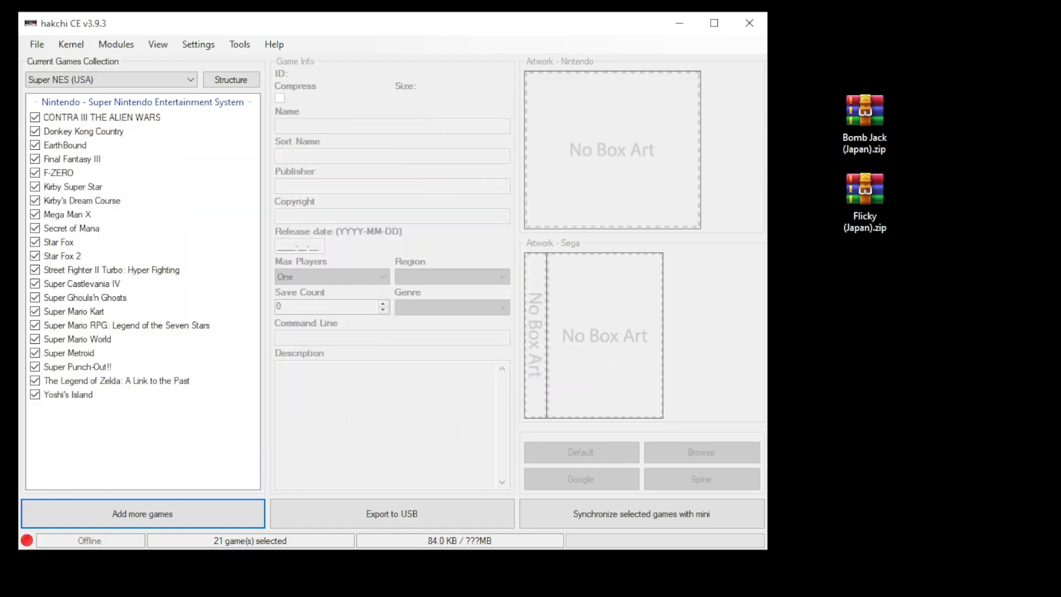
pyautogui.moveTo(832, 551)
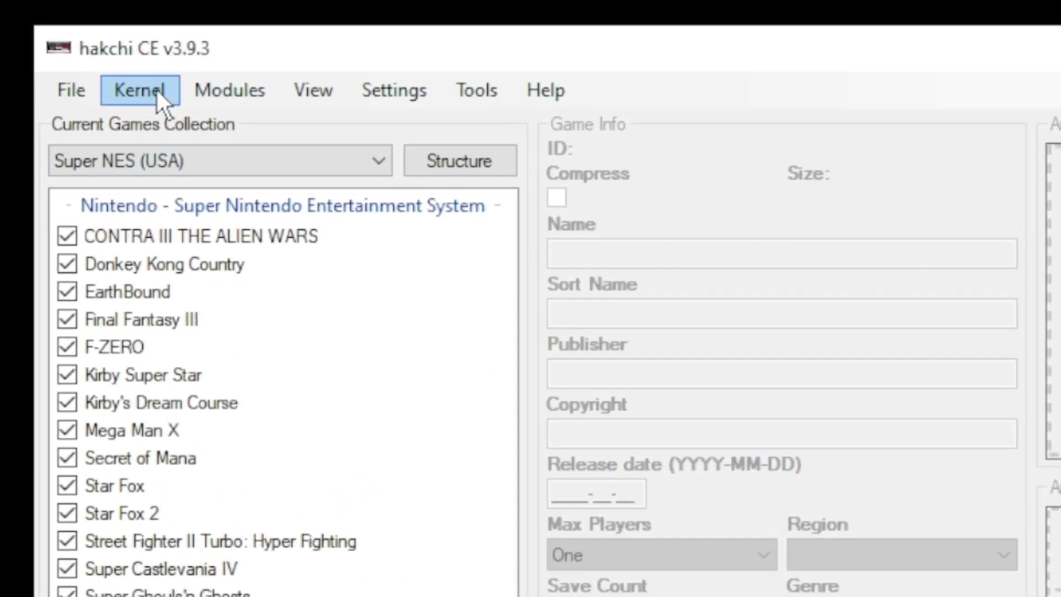
# Flash the custom kernel via Kernel > Install / Repair, confirming with Yes
pyautogui.click(138, 91)
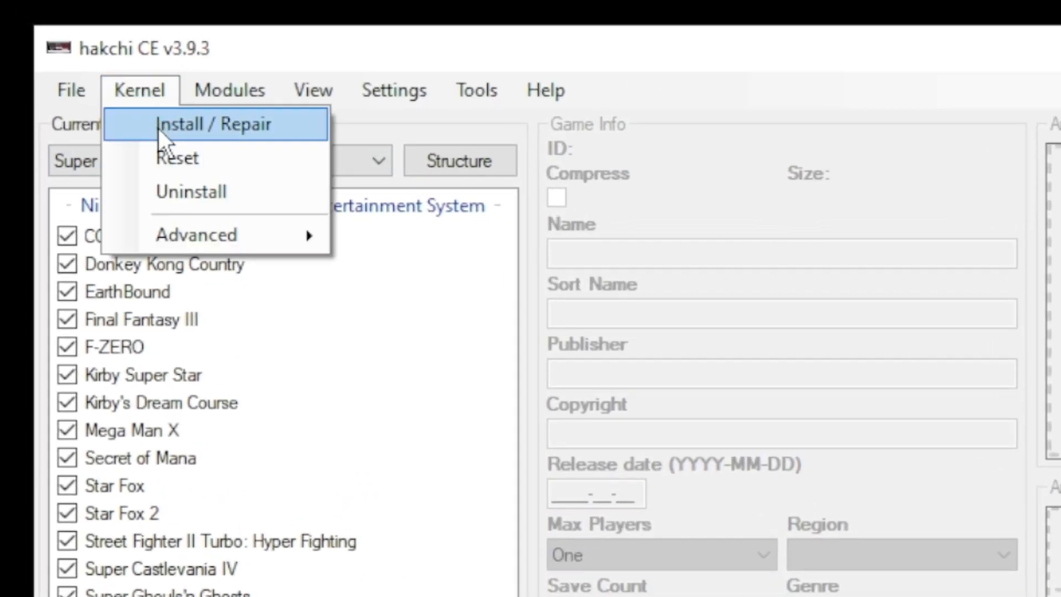
pyautogui.click(212, 124)
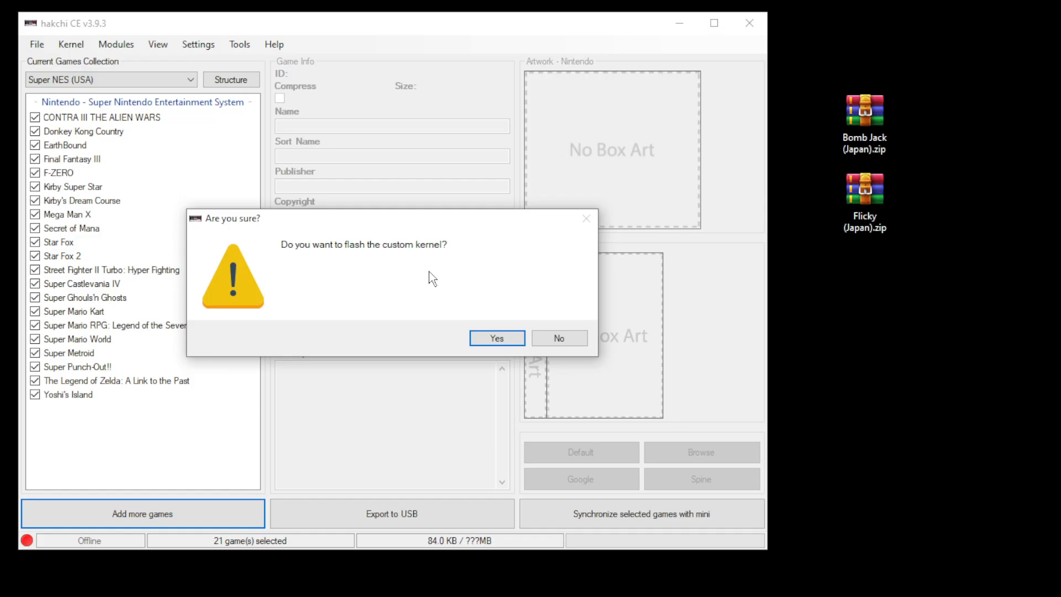
pyautogui.click(497, 338)
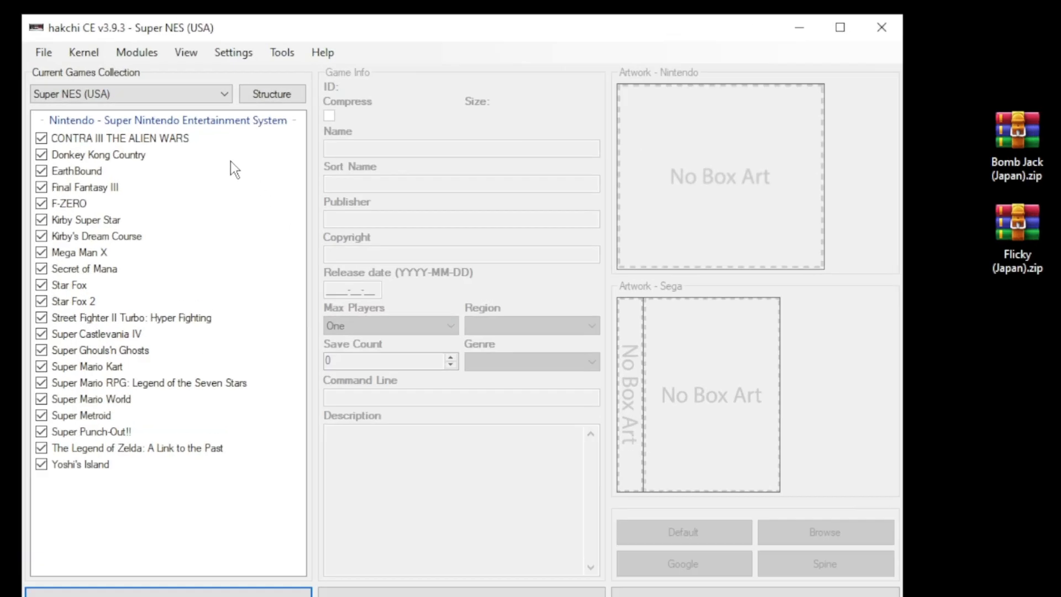
# Download RetroArch 1.9.10 Ozone from the RetroArch list in KMFD's Mod Hub
pyautogui.click(137, 52)
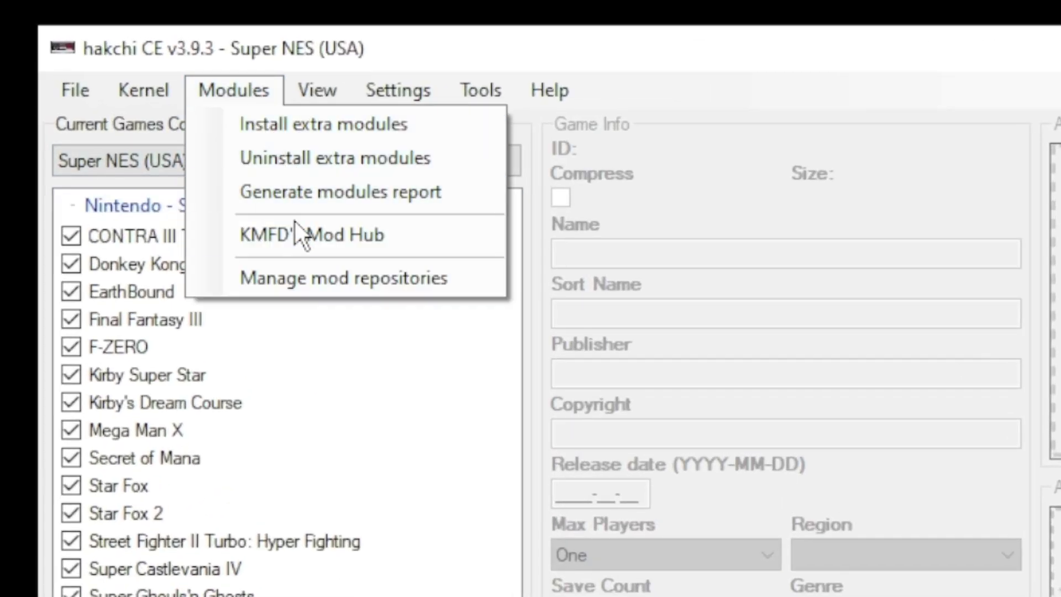
pyautogui.click(312, 235)
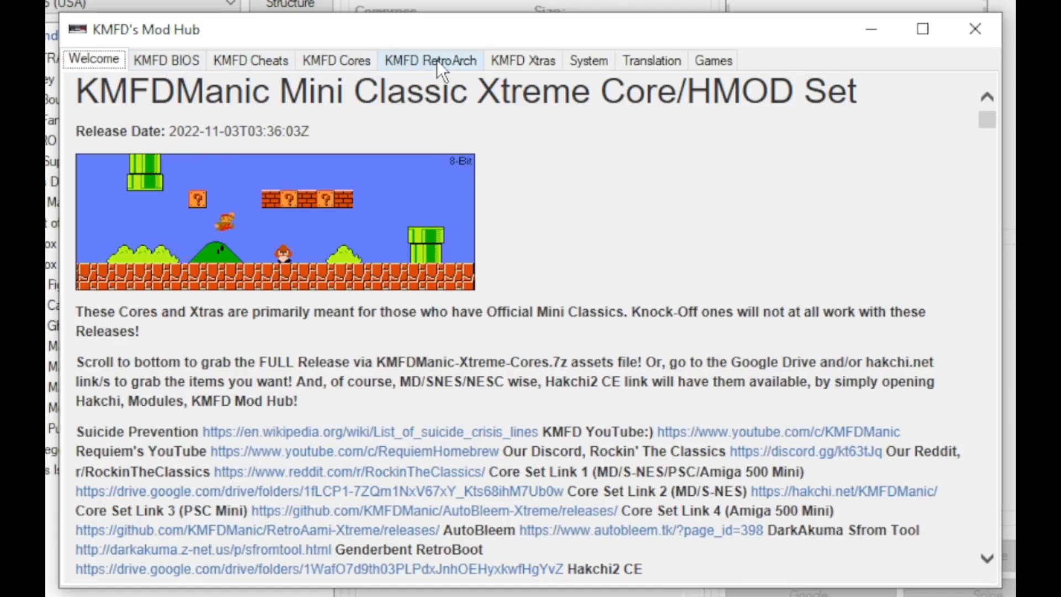
pyautogui.click(431, 59)
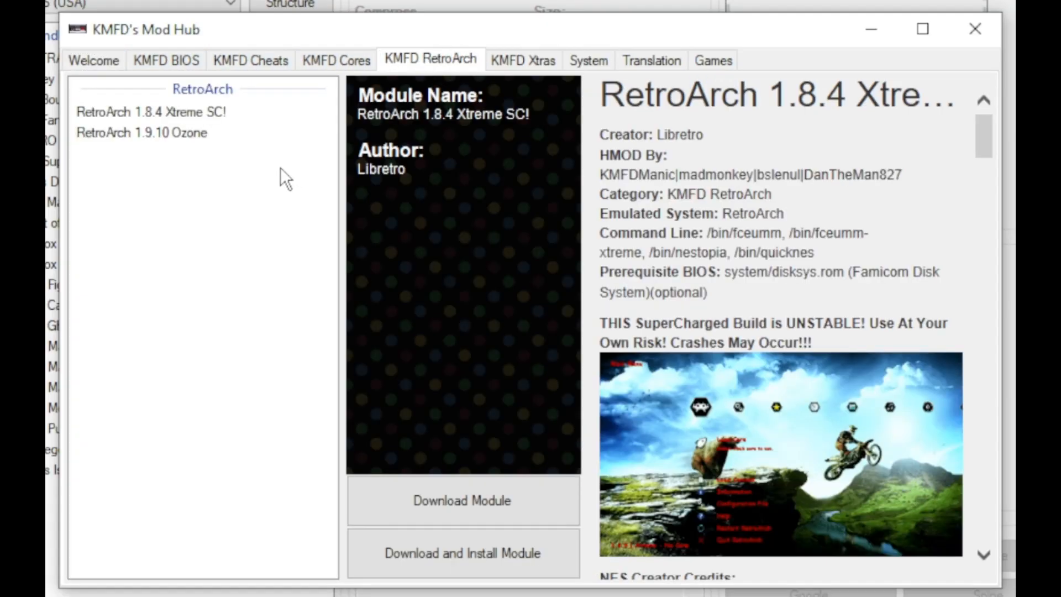
pyautogui.click(142, 132)
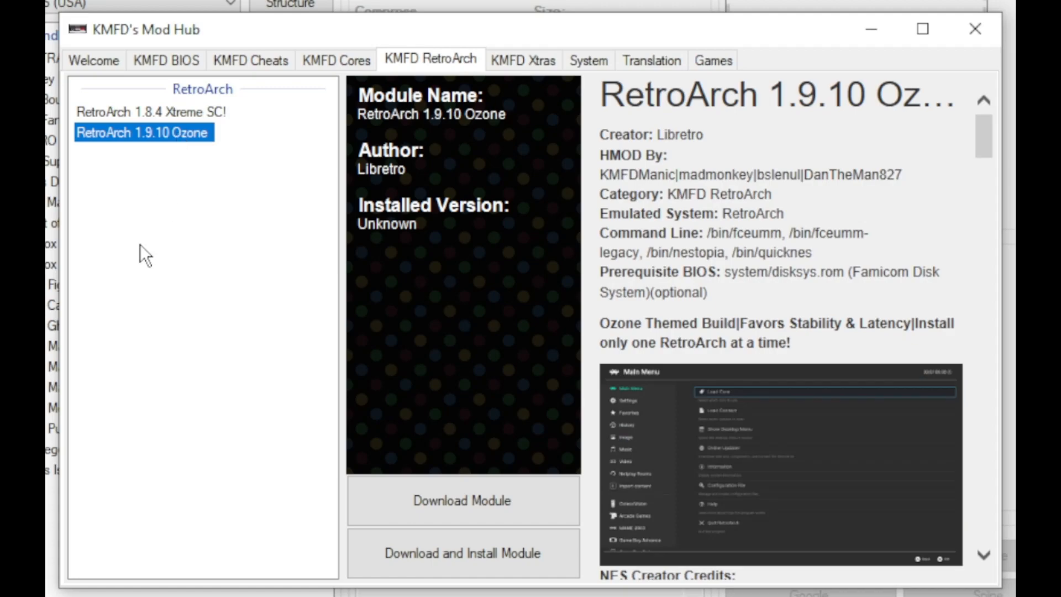
pyautogui.moveTo(451, 514)
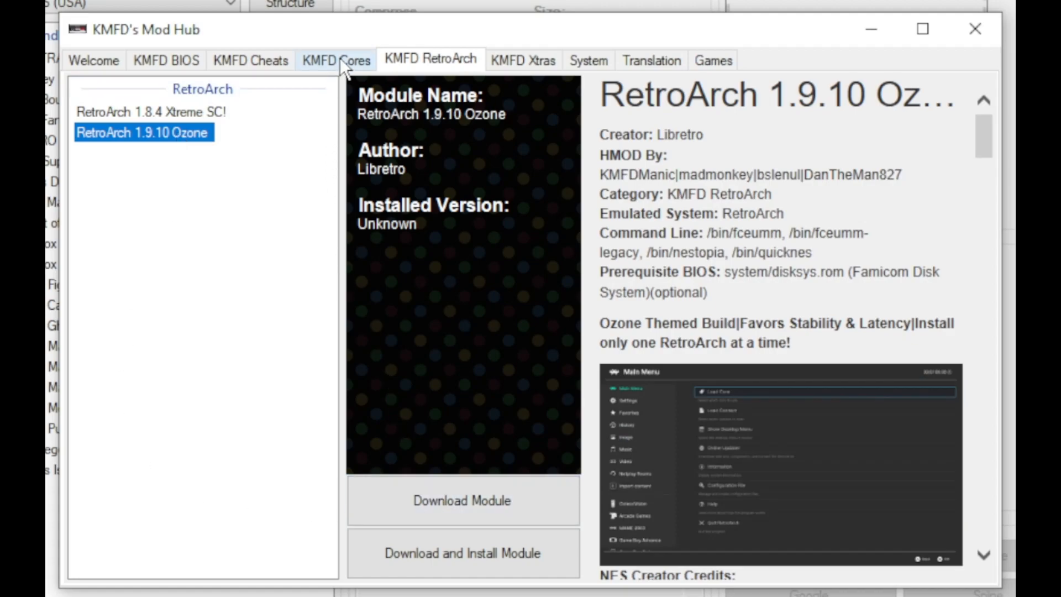
# Download the Genesis Xtreme GX core from the hub's Cores list
pyautogui.click(336, 59)
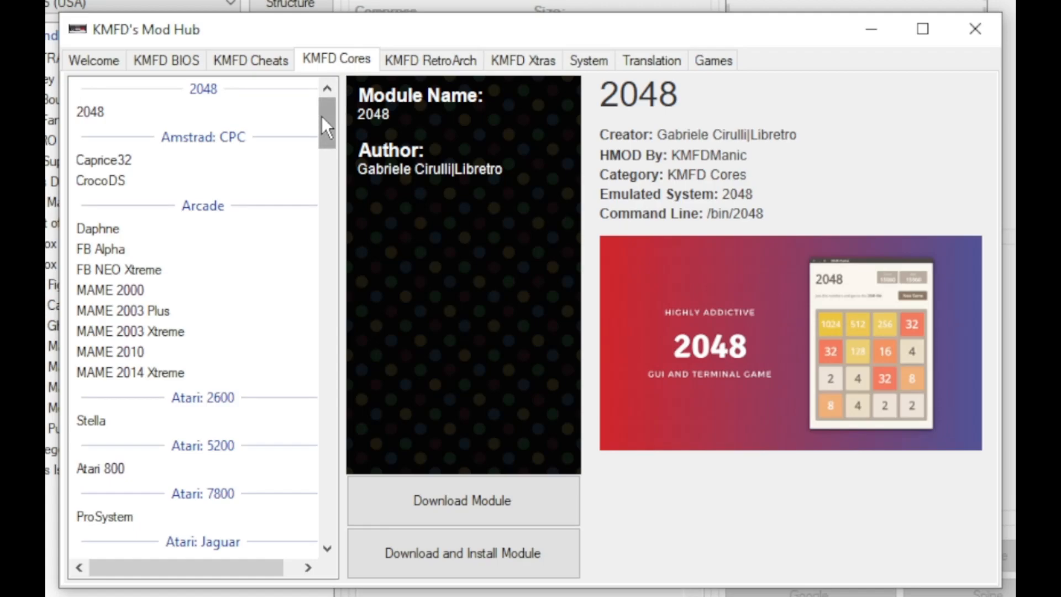
pyautogui.scroll(-3)
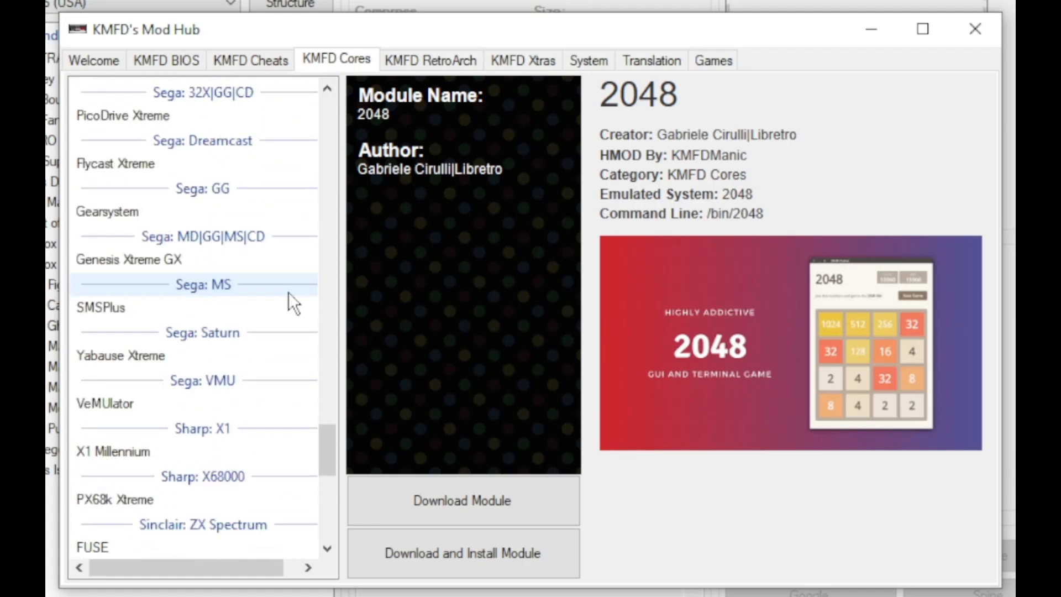
pyautogui.moveTo(268, 94)
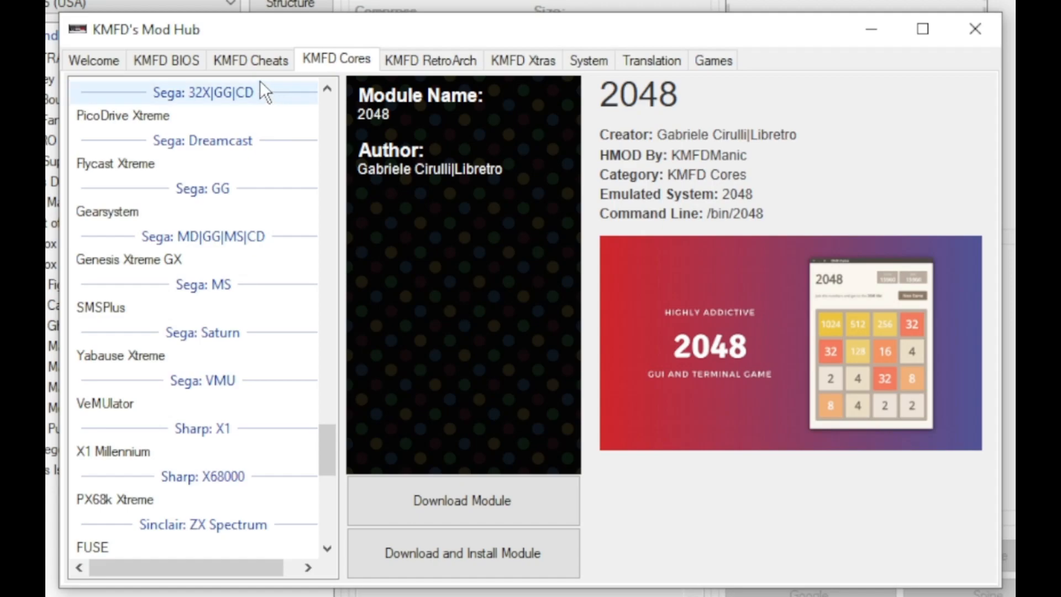
pyautogui.moveTo(190, 390)
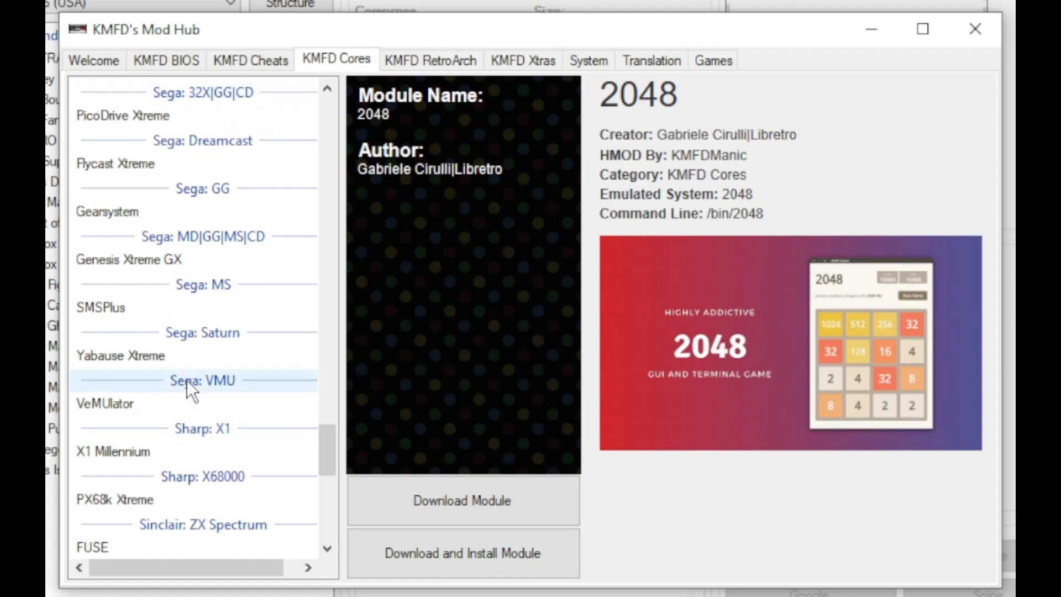
pyautogui.moveTo(150, 282)
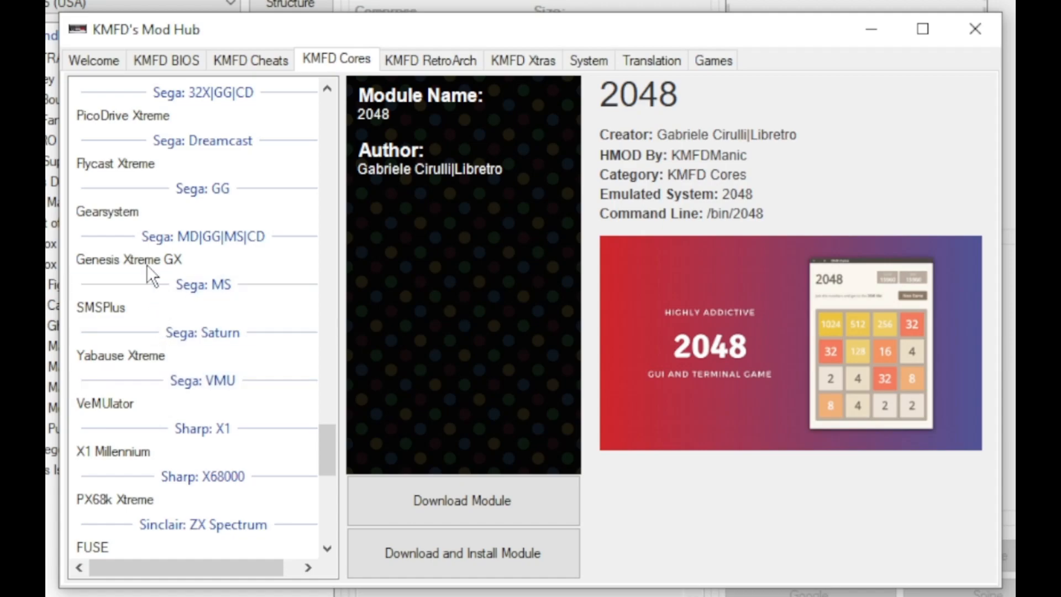
pyautogui.click(130, 259)
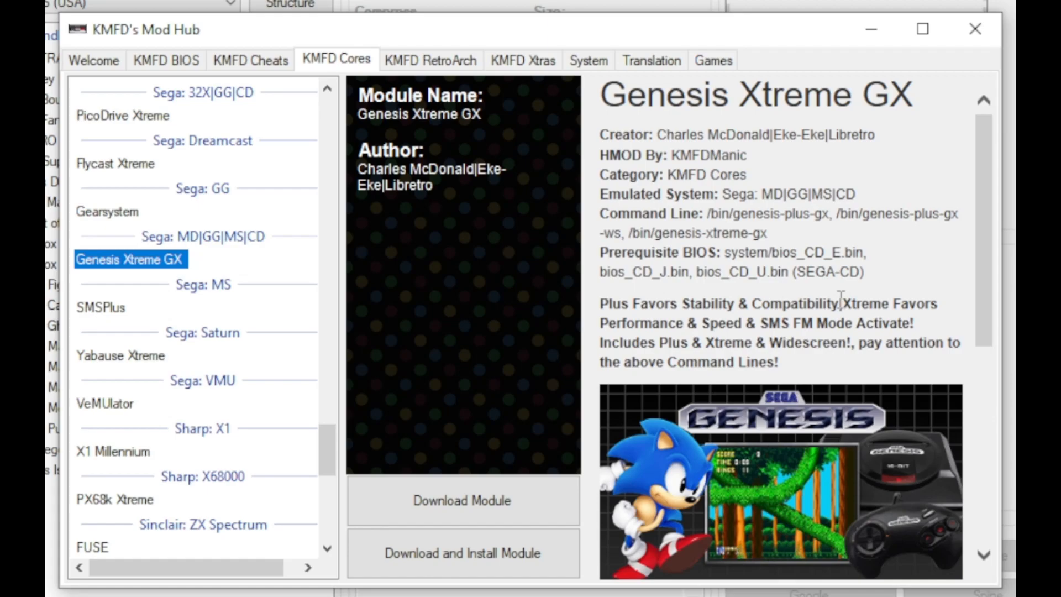
pyautogui.moveTo(544, 514)
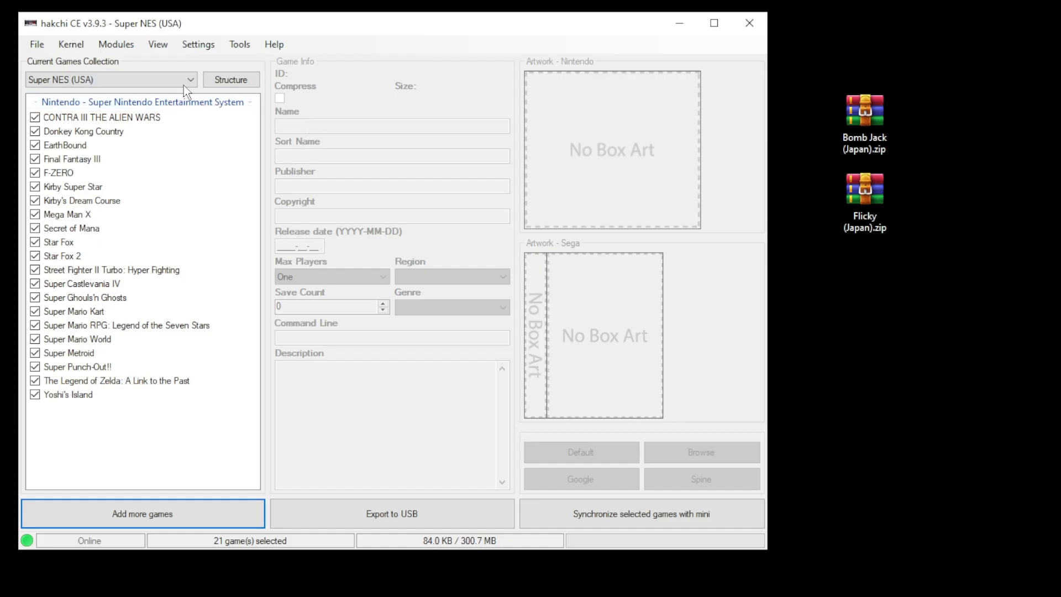
# Install Genesis Xtreme GX and RetroArch 1.9.10 Ozone on the mini via Install extra modules
pyautogui.click(116, 44)
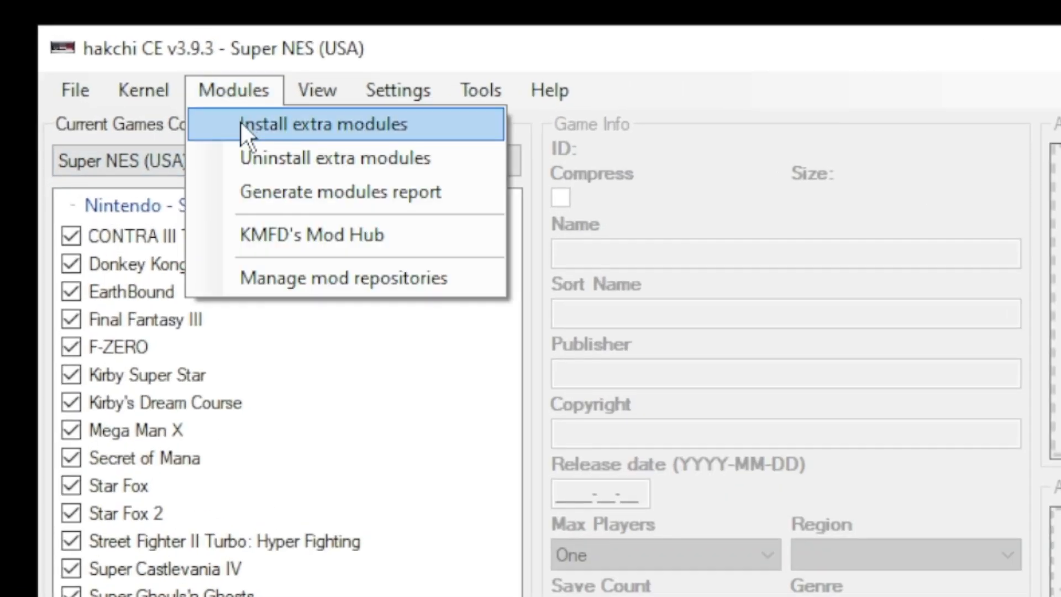
pyautogui.click(341, 124)
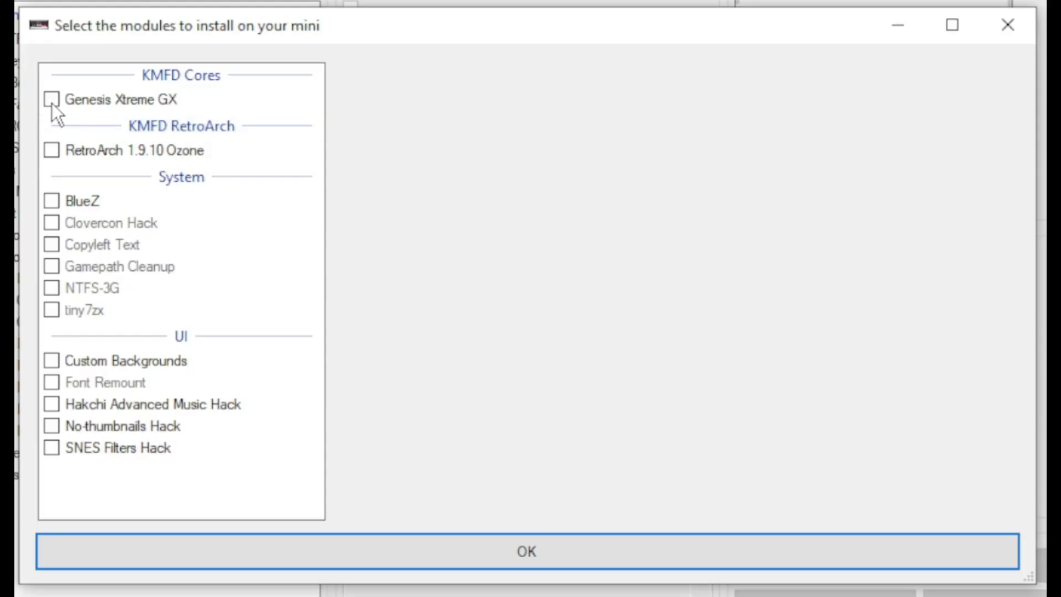
pyautogui.click(51, 150)
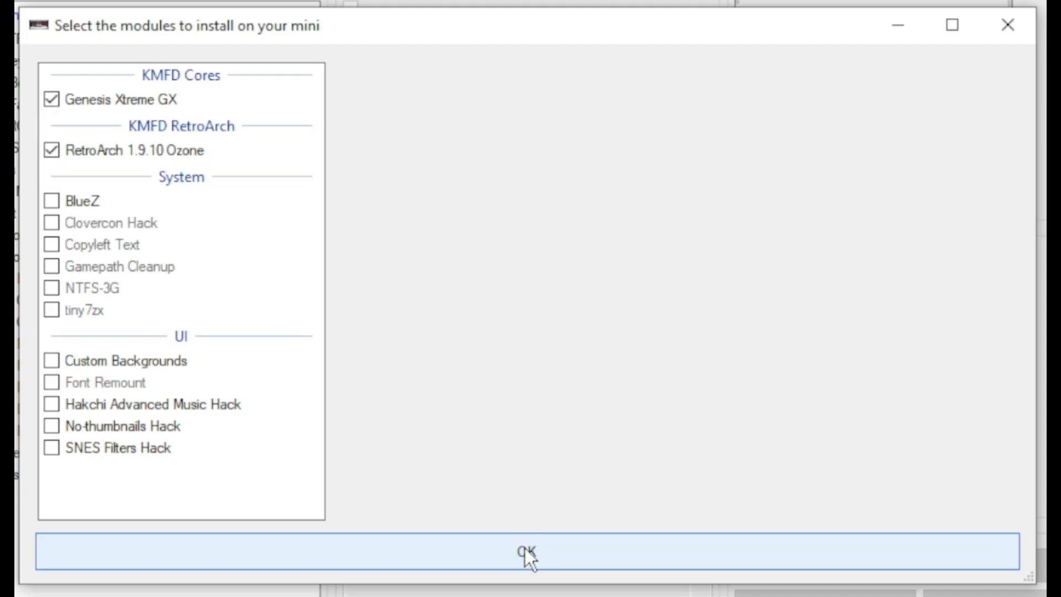
pyautogui.click(524, 553)
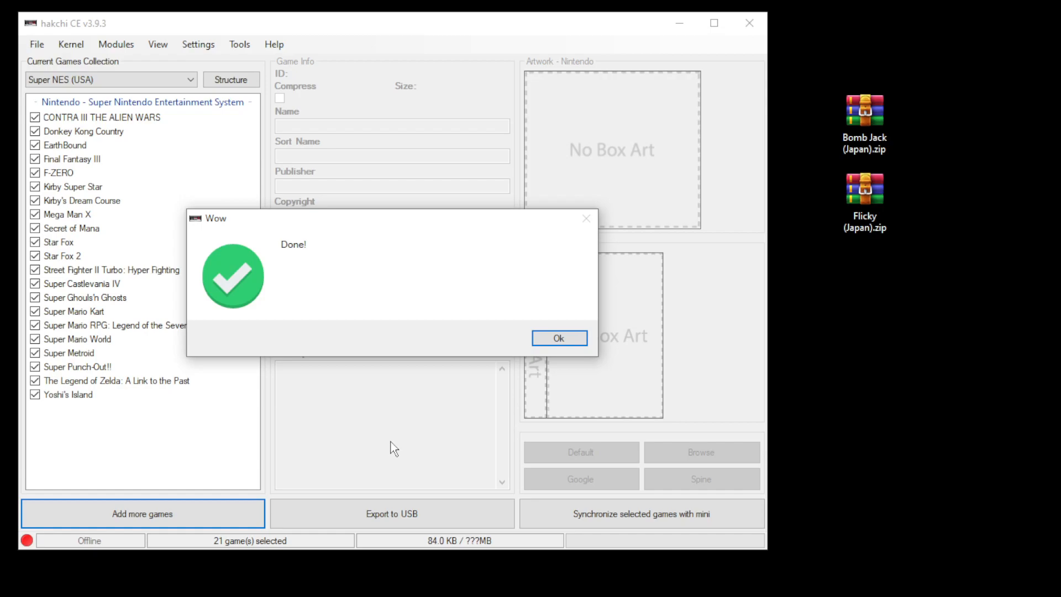
pyautogui.click(558, 338)
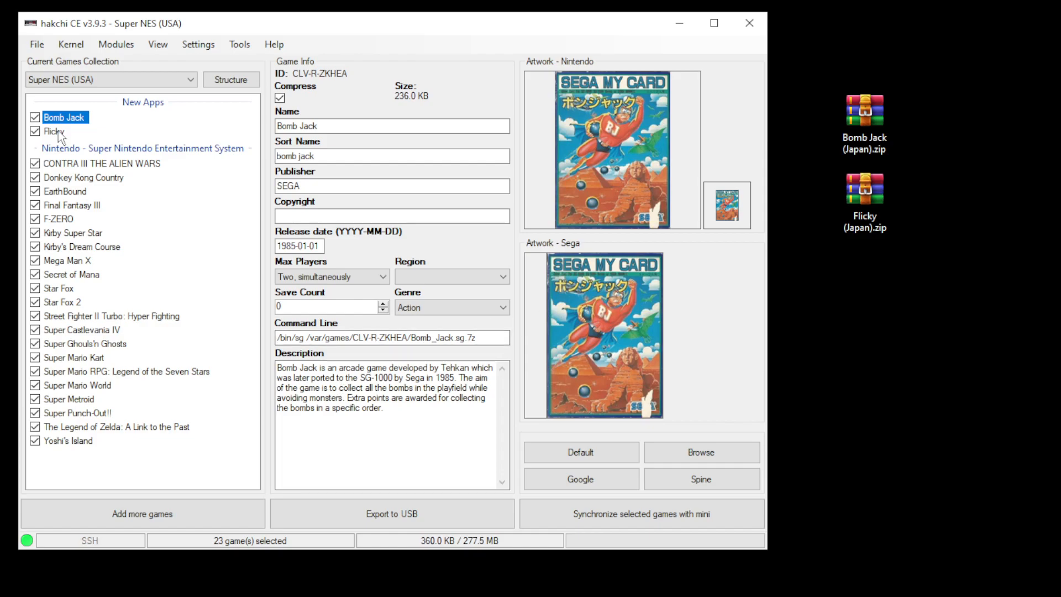
# Group the games list by emulation core using the Structure button
pyautogui.click(51, 132)
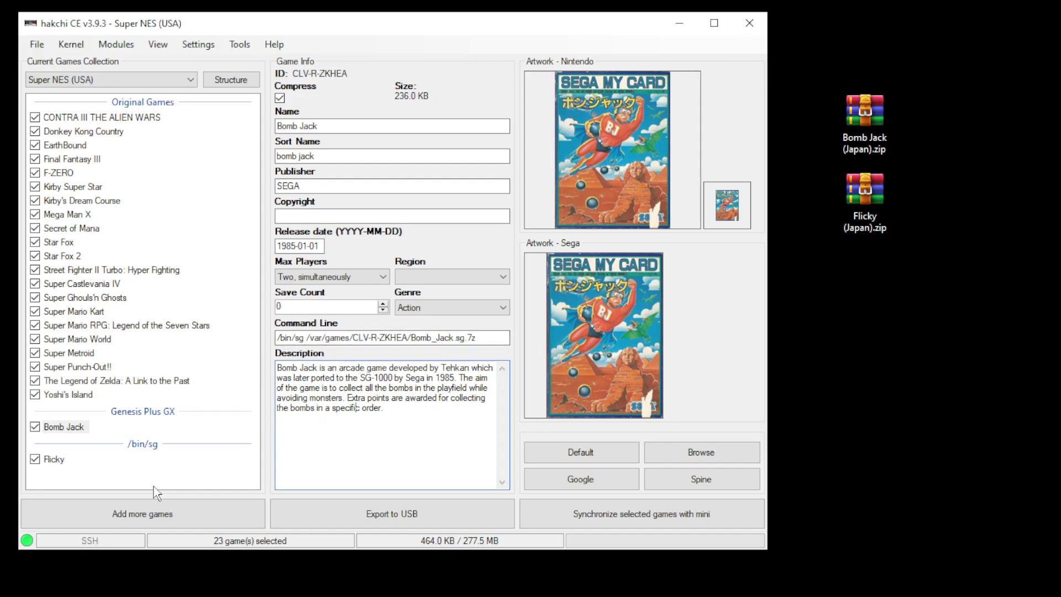
# Set Bomb Jack and Flicky to Sega - SG-1000 on the Genesis Plus GX core and apply
pyautogui.rightClick(61, 427)
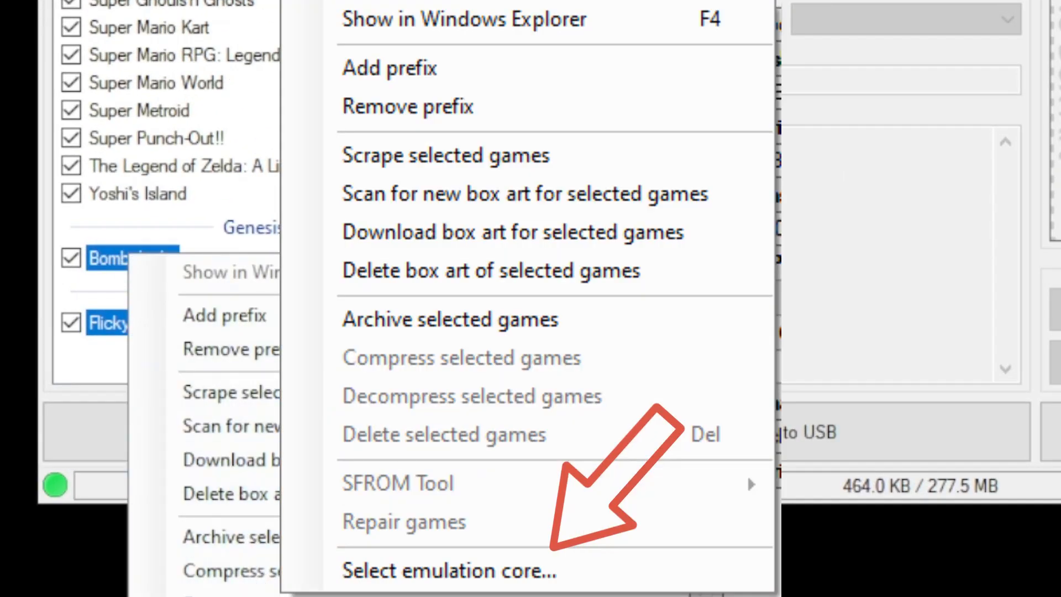
pyautogui.click(451, 572)
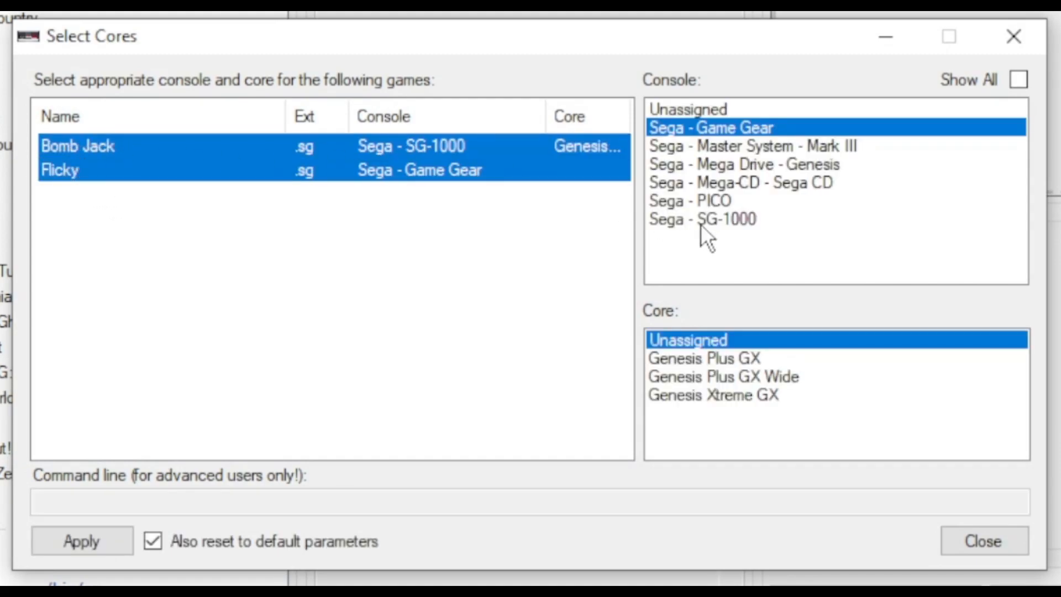
pyautogui.click(702, 219)
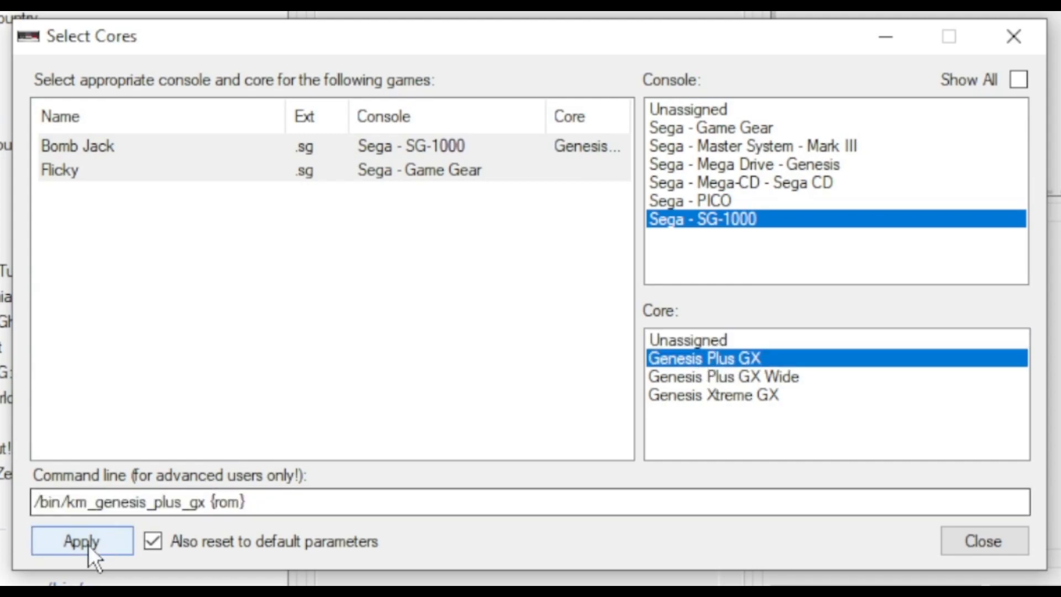
pyautogui.click(82, 541)
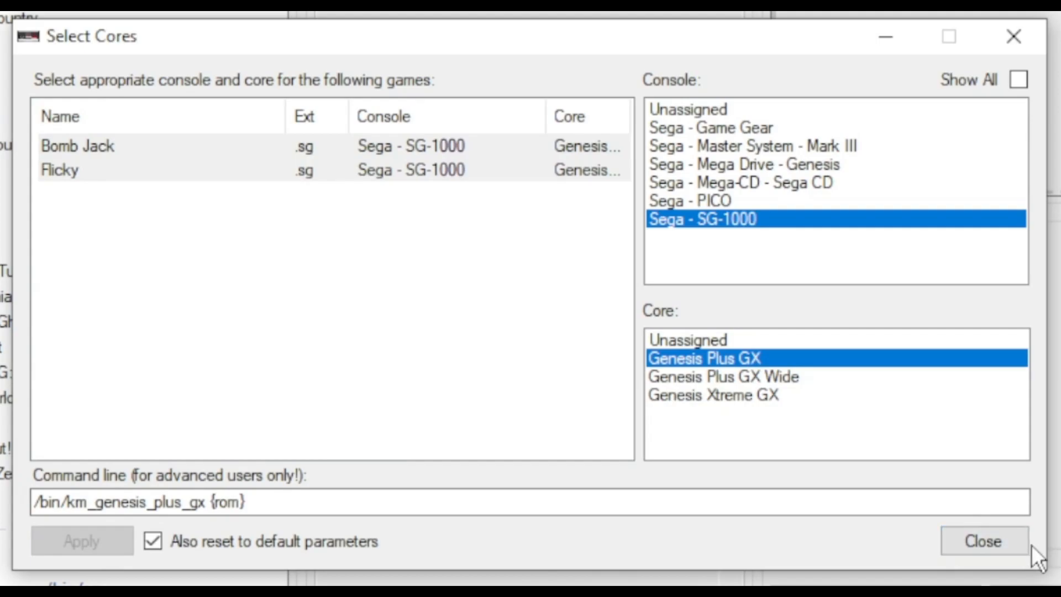
pyautogui.click(982, 541)
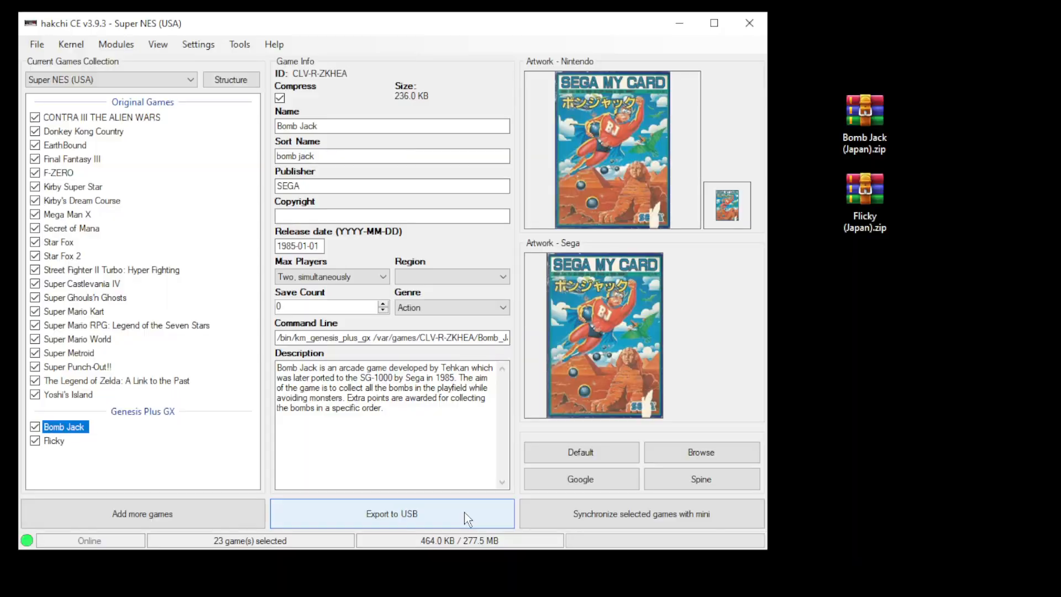
# Synchronize the games with the mini and start Flicky past its title screen
pyautogui.click(274, 44)
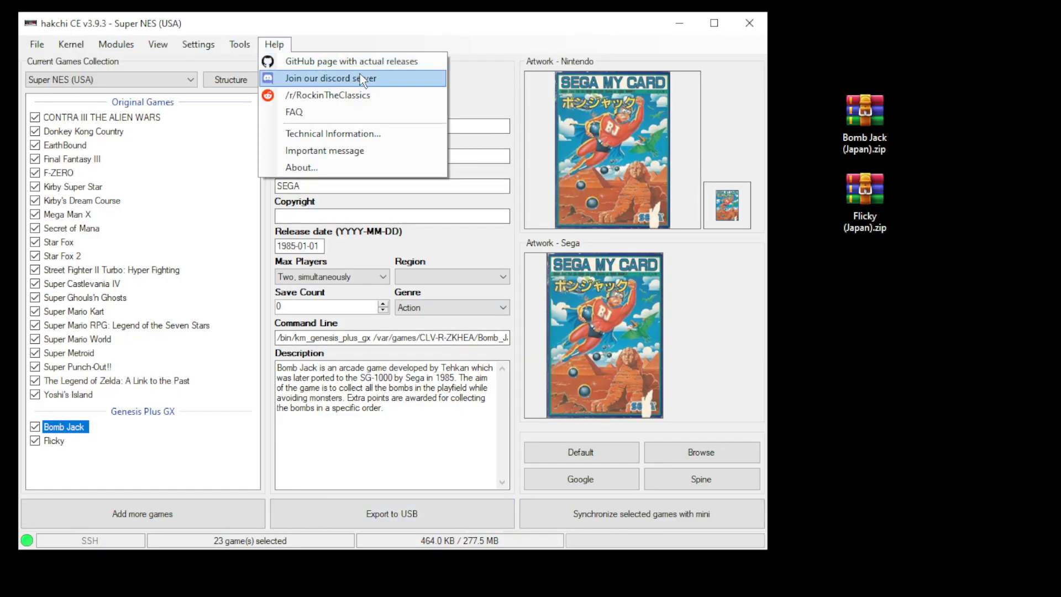
pyautogui.moveTo(374, 97)
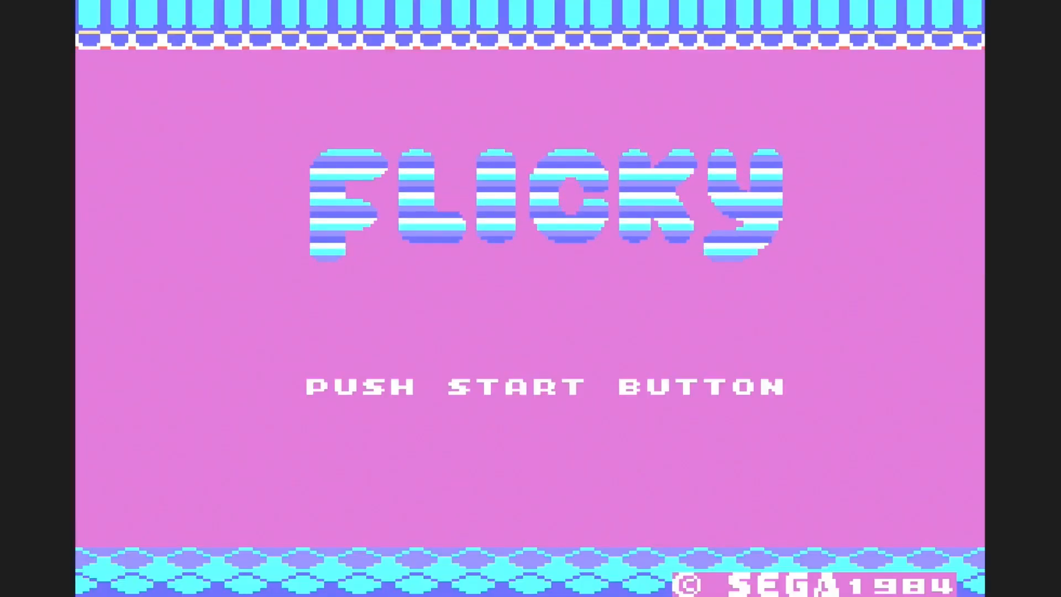
pyautogui.press('enter')
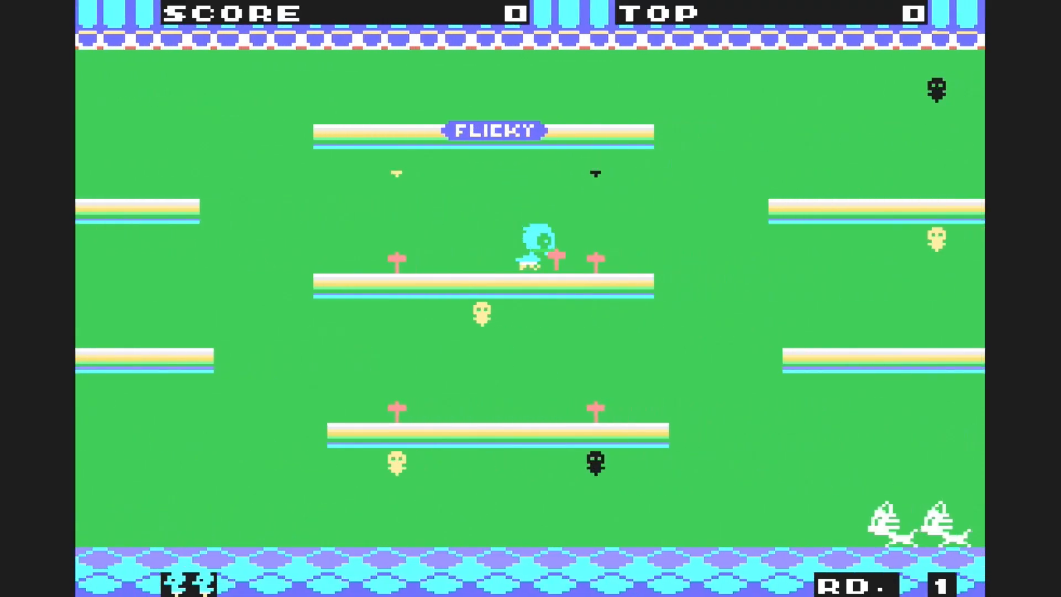